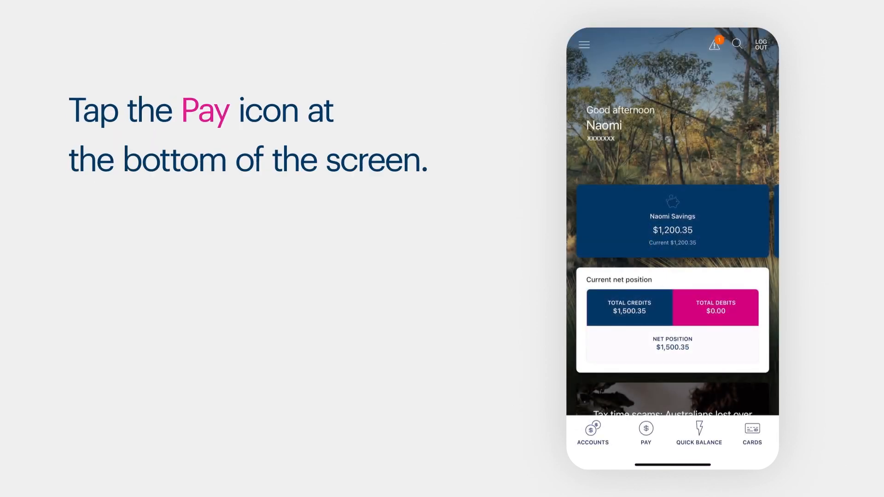
# - Show the Pay menu with Transfer, Pay someone, BPAY and Send money overseas options
pyautogui.click(645, 430)
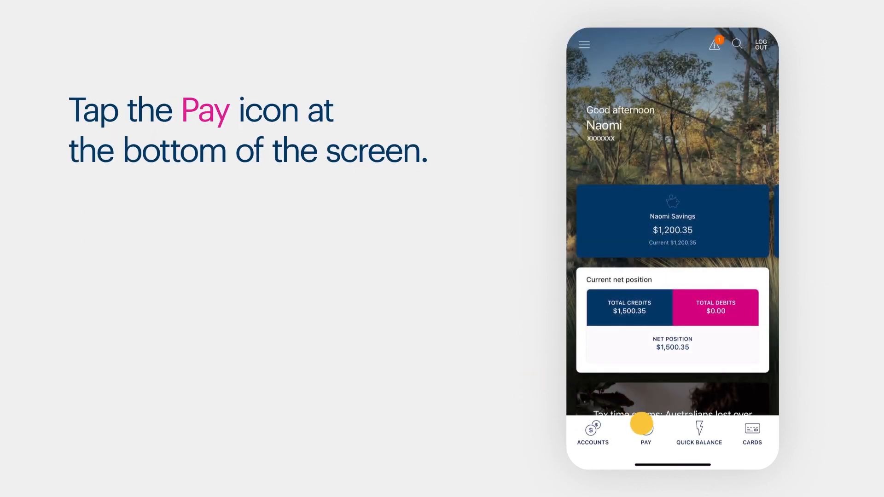
pyautogui.click(645, 433)
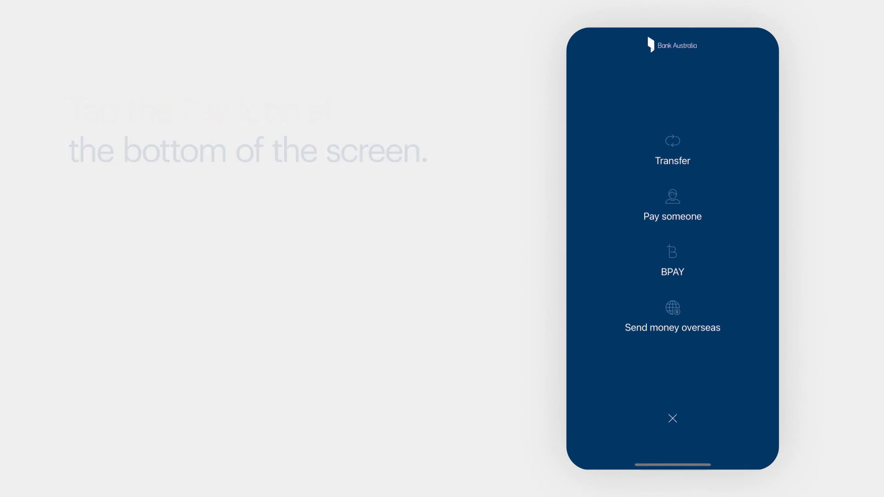
# - Choose BPAY and start a new biller for Optus Billing Services with its code and reference
pyautogui.click(672, 271)
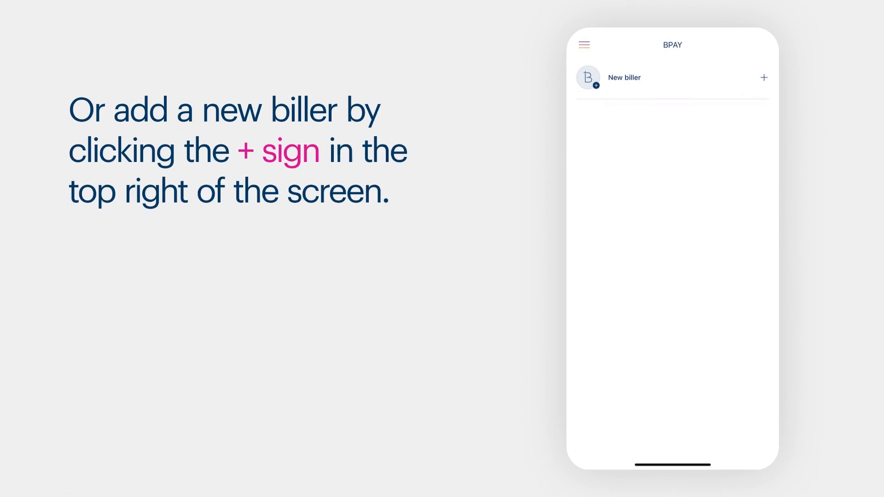
pyautogui.click(764, 78)
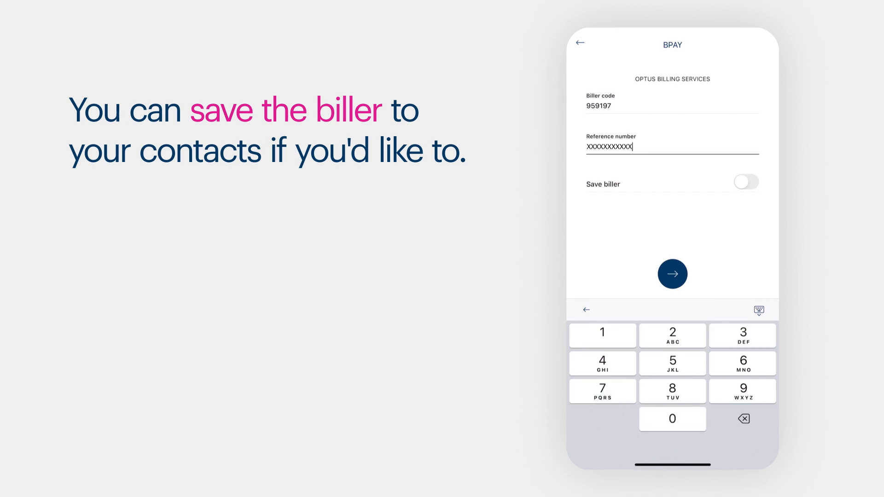
# - Save Optus Billing Services as a biller and set a $10 payment amount for review
pyautogui.click(745, 182)
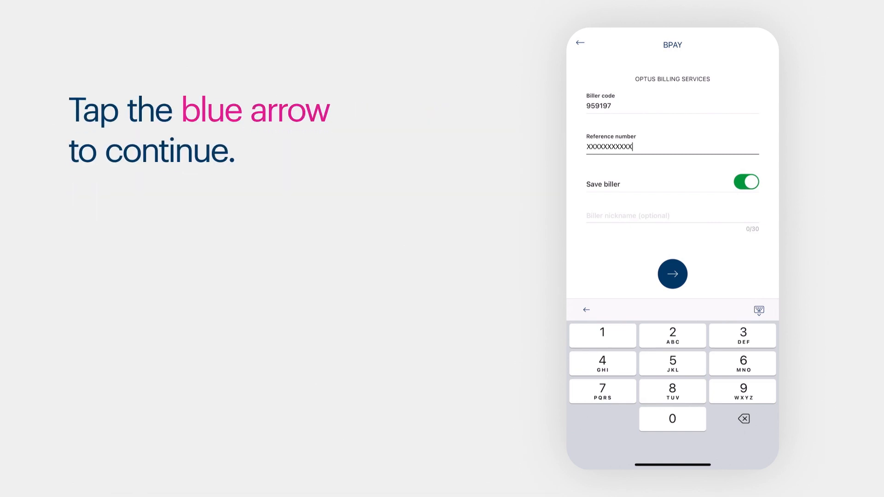
pyautogui.click(672, 274)
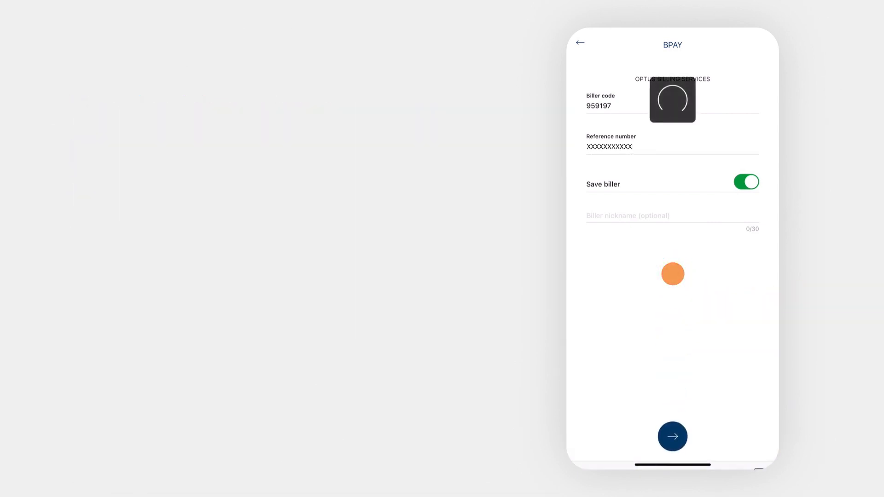
pyautogui.click(672, 435)
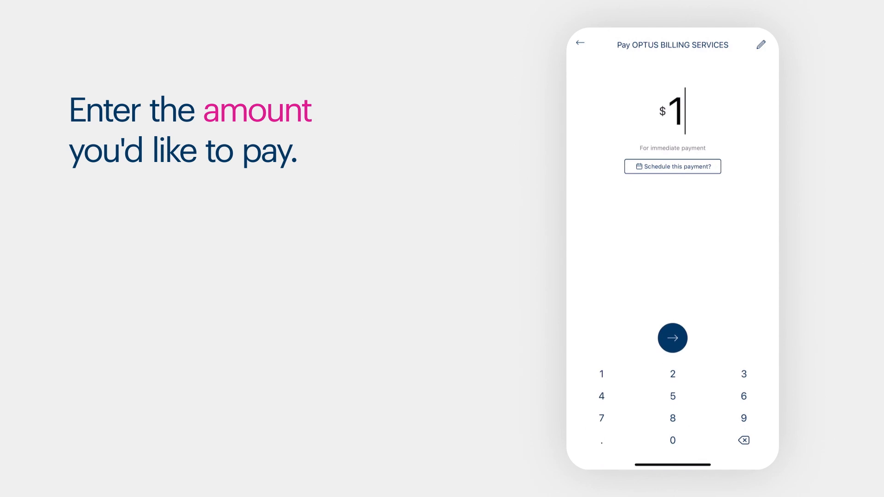
pyautogui.click(671, 440)
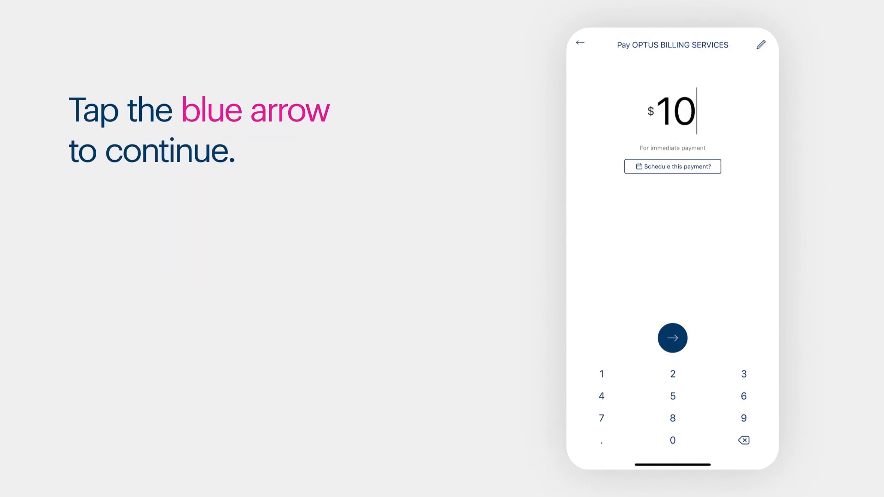
pyautogui.click(672, 337)
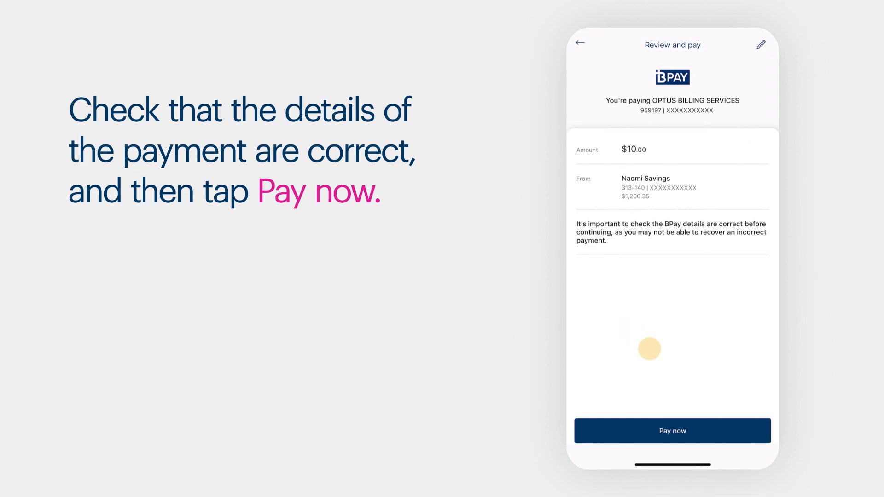
# - Confirm Pay now to send $10 to Optus and reach the Payment successful receipt
pyautogui.click(672, 431)
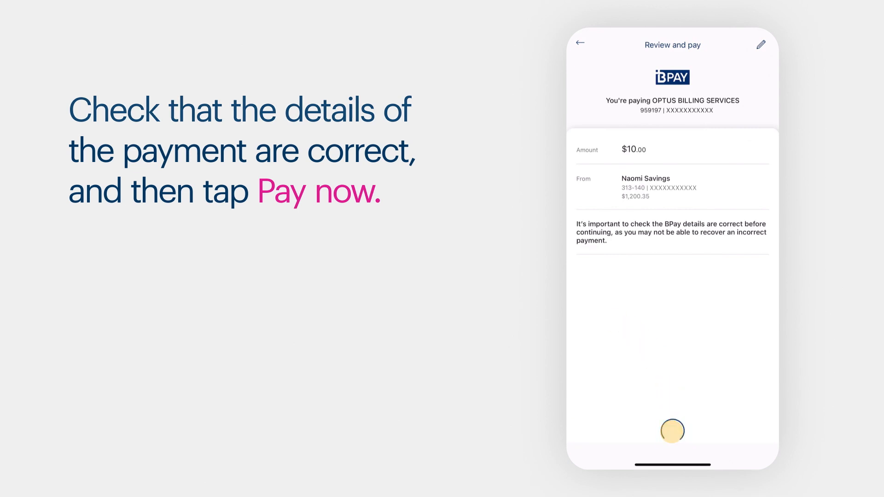
pyautogui.click(671, 430)
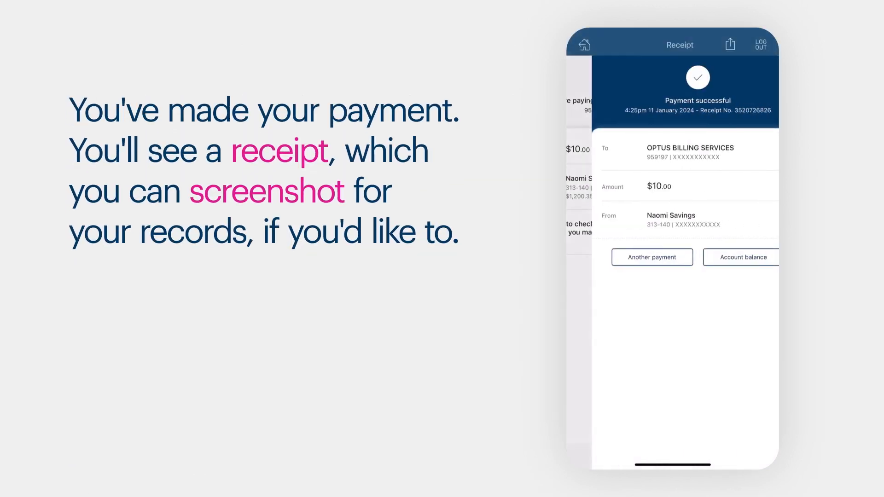